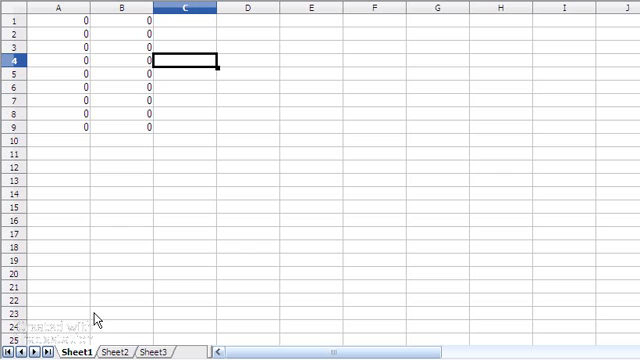
mouse_move(68, 28)
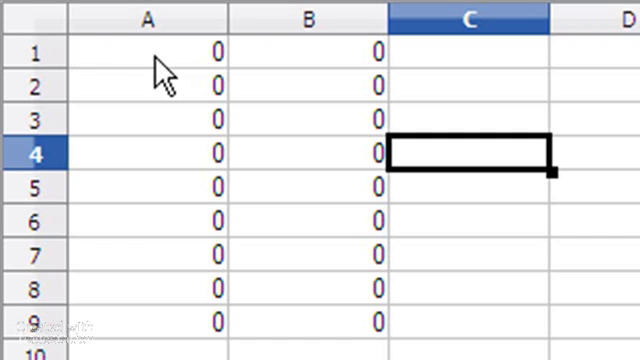
mouse_move(320, 84)
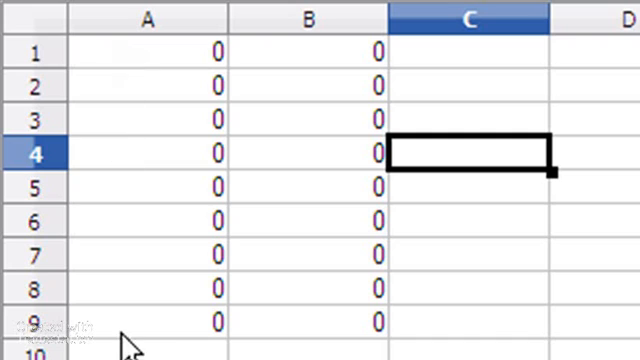
mouse_move(136, 340)
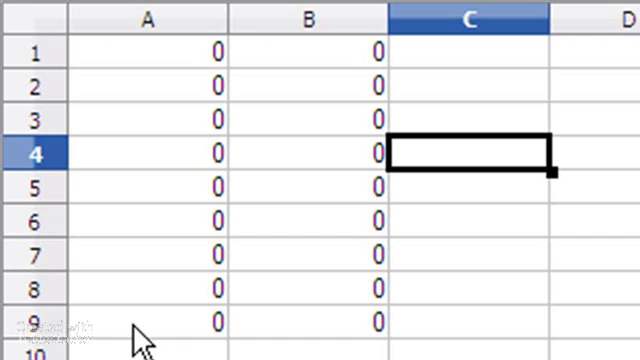
mouse_move(80, 88)
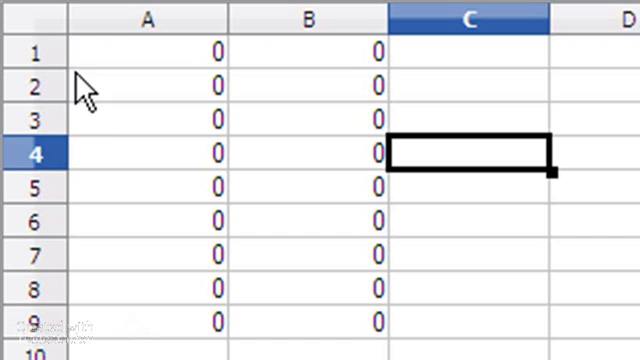
mouse_move(120, 330)
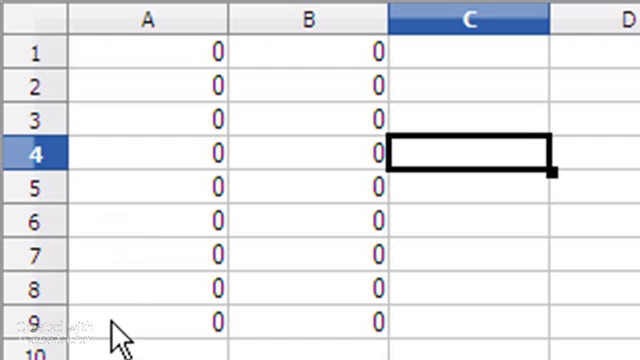
mouse_move(280, 50)
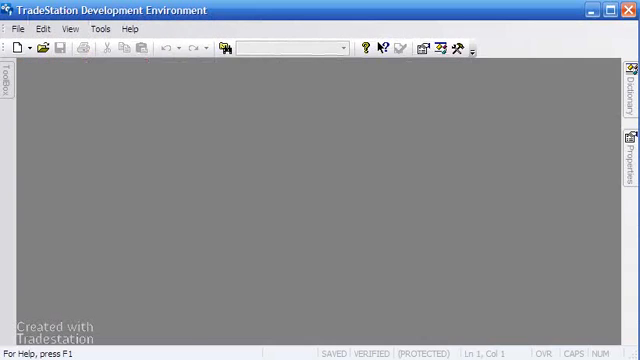
Step: Create a new ShowMe study named _Tutorial69 via File > New
click(16, 28)
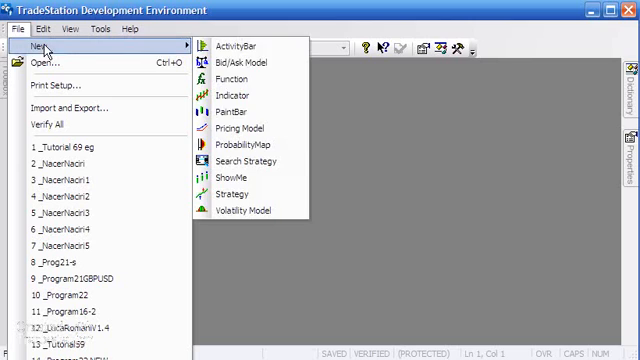
mouse_move(244, 144)
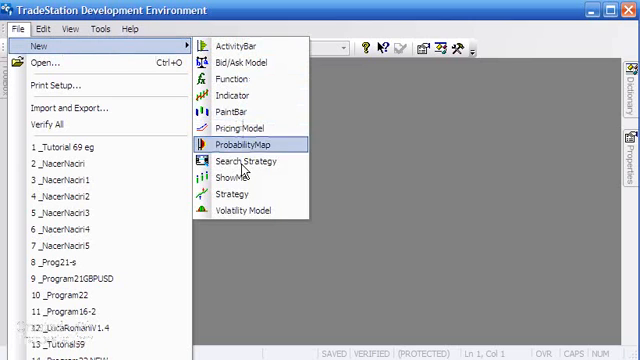
click(224, 178)
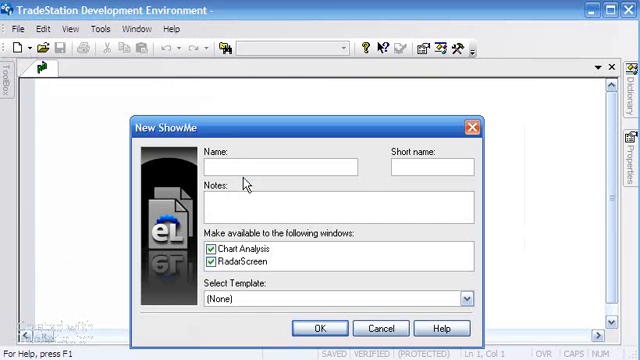
text(_Tut)
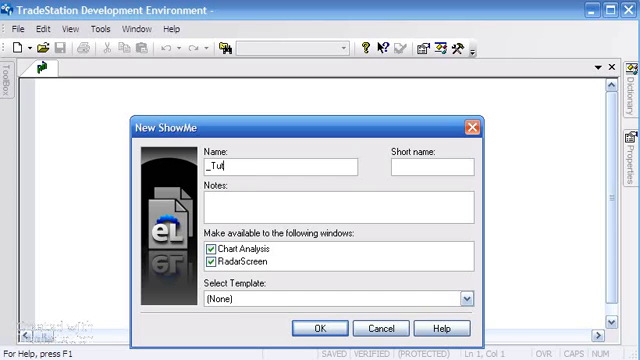
text(orial)
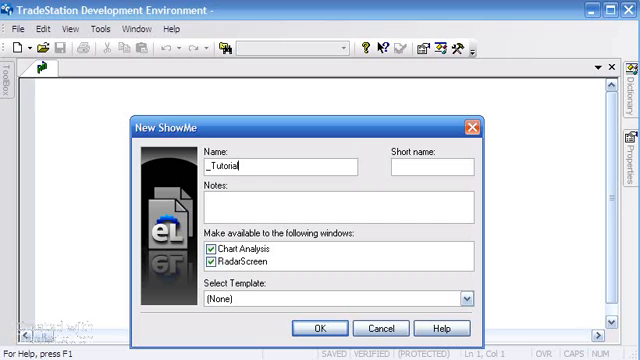
text(69)
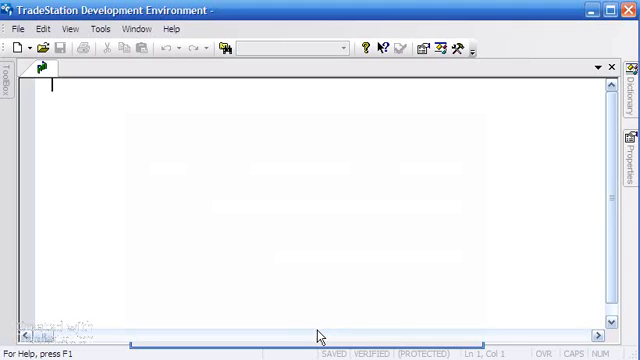
Step: Declare Arrays: Tutorial69[2,9]( 0 ); on the first line of the editor
text(Arrays:)
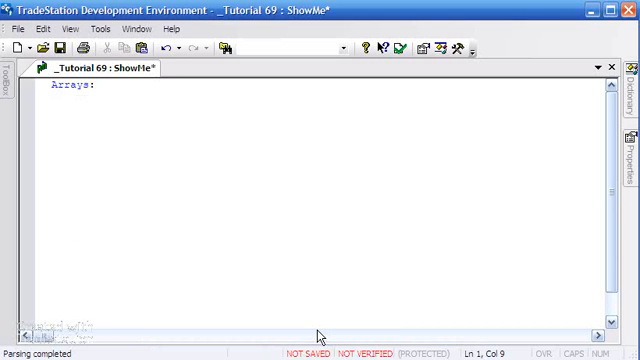
text(Tutorial)
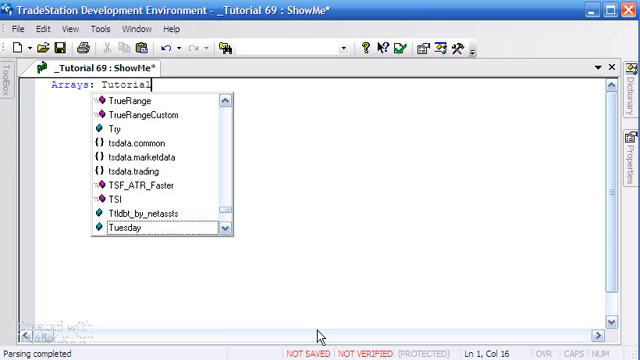
text(69[)
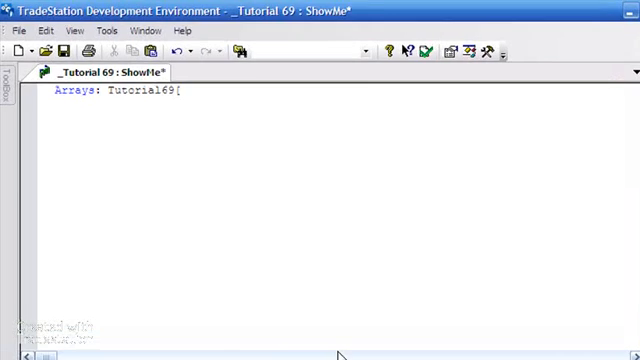
text(2,)
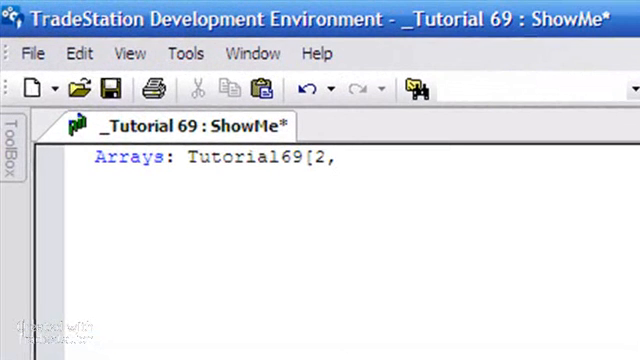
text(9)
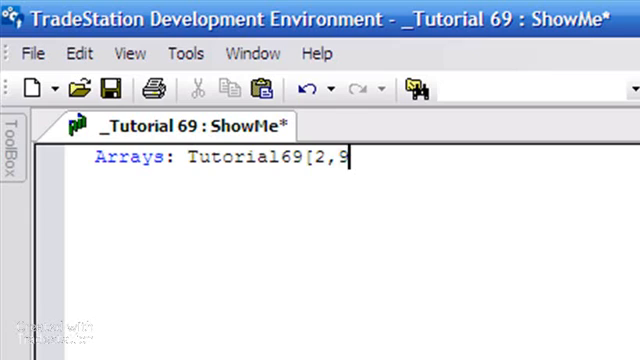
text(])
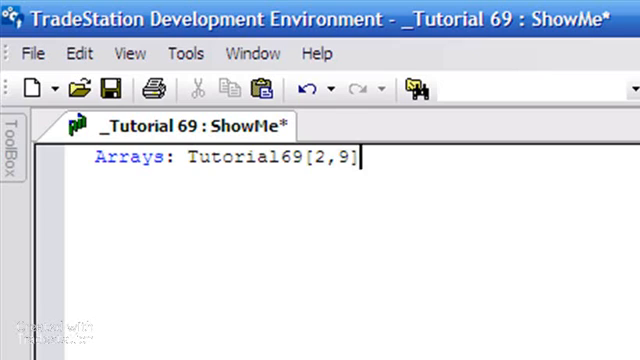
text(()
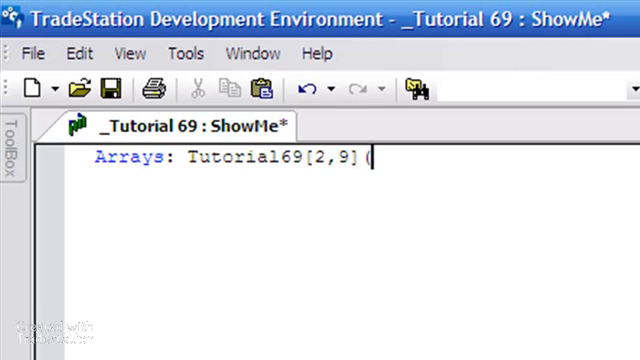
text(0)
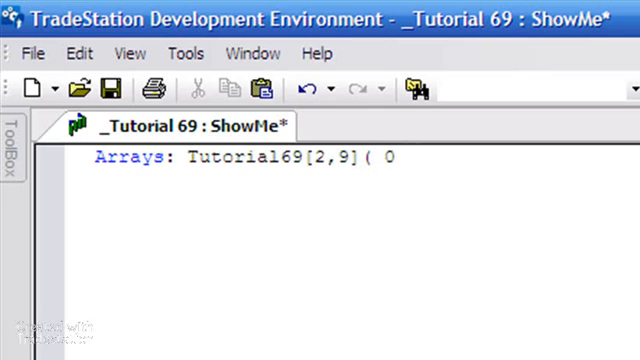
text();)
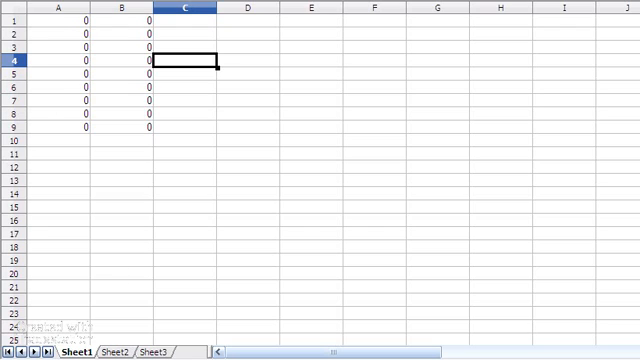
mouse_move(128, 60)
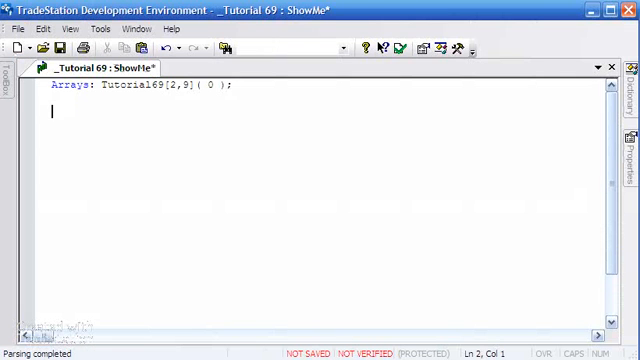
Step: Write a Once Begin block starting with ClearPrintLog; and begin a Tutorial69 assignment
text(Once)
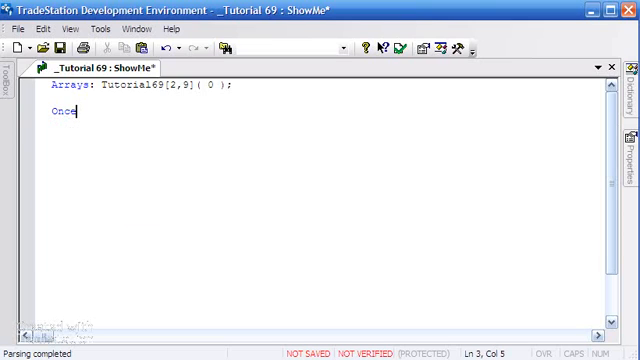
text(Begin)
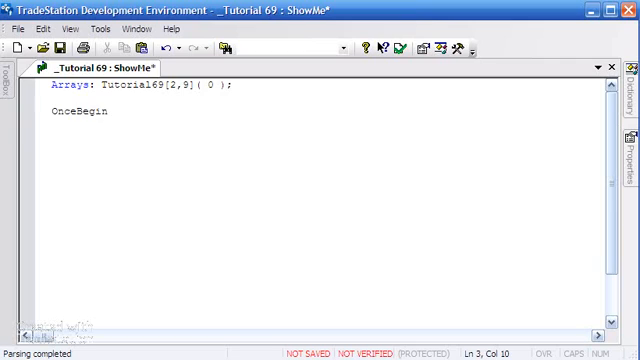
key(Enter)
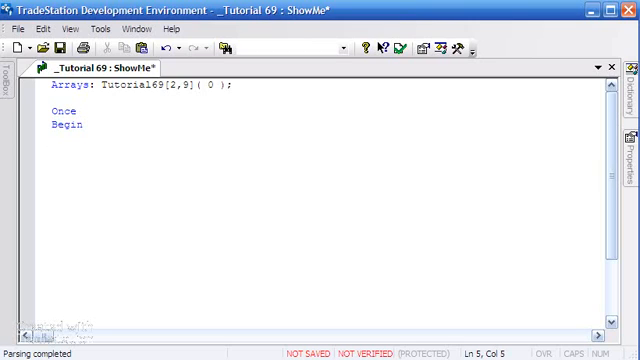
text(Clear)
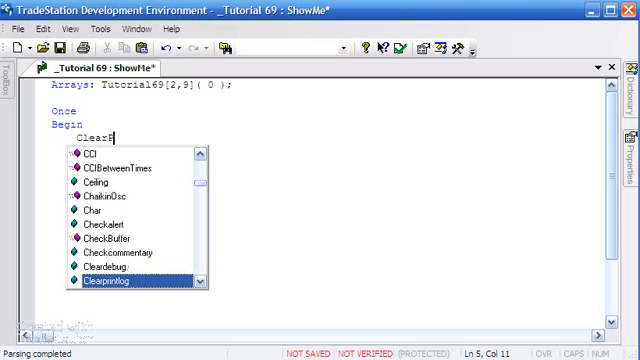
text(PrintLog;)
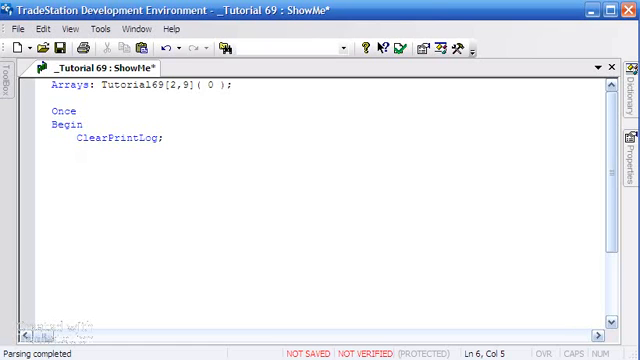
text(Tutorial[)
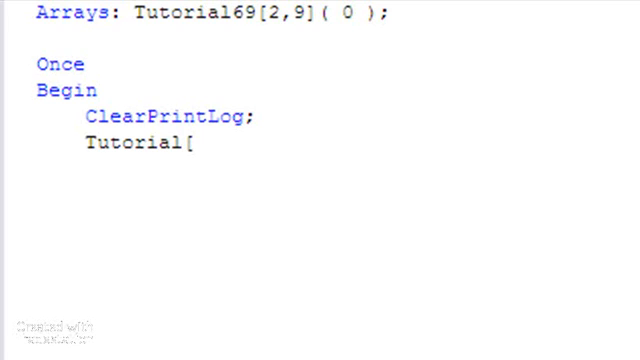
Step: Assign Tutorial69[1,5] = C and Tutorial69[2,9] = T inside the Once block
text(1,)
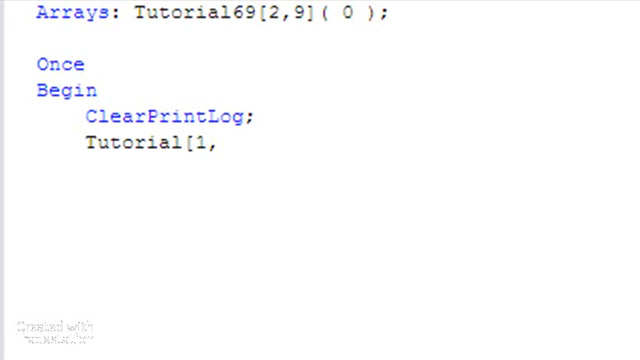
text(5)
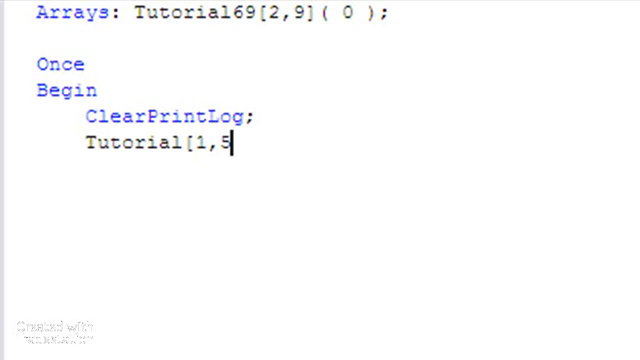
text(] =)
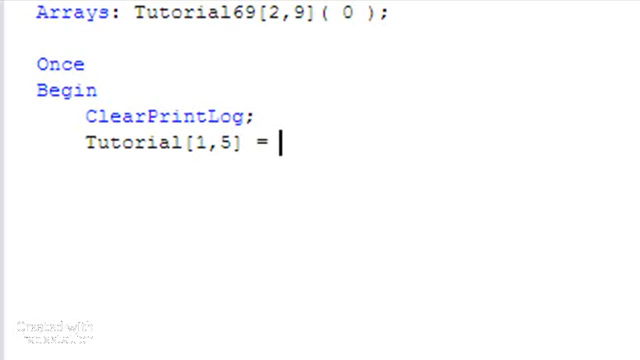
text(C;)
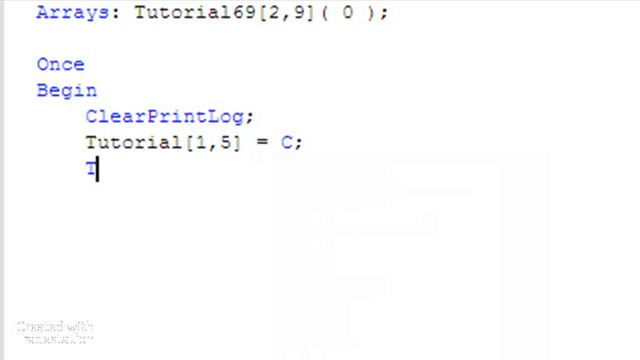
text(T)
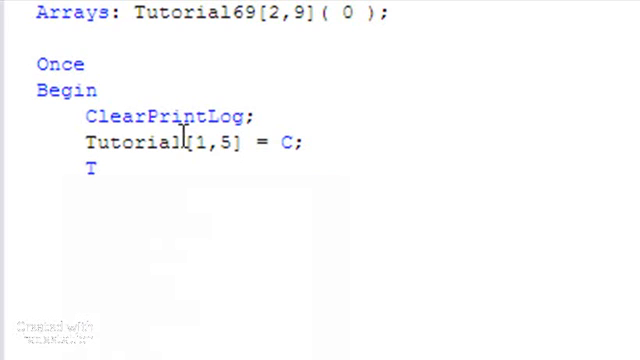
text(9)
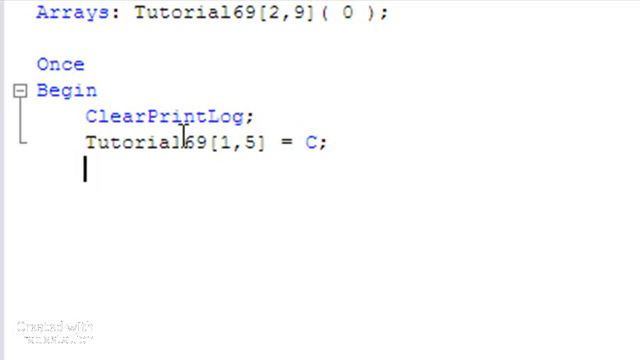
text(Tutorial69[1,5] = C;)
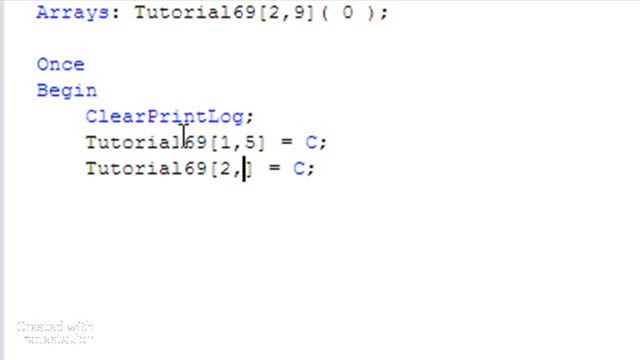
text(9)
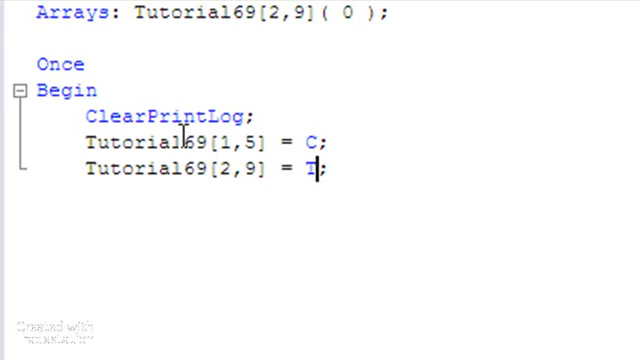
text(S)
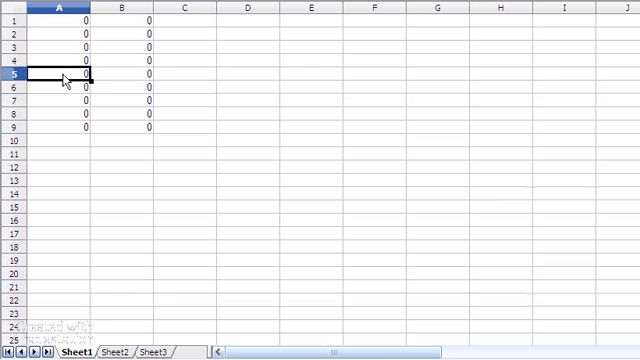
Step: Enter filler text in spreadsheet cells A5 and B9 to illustrate the two array elements
text(fdfdfdfdf)
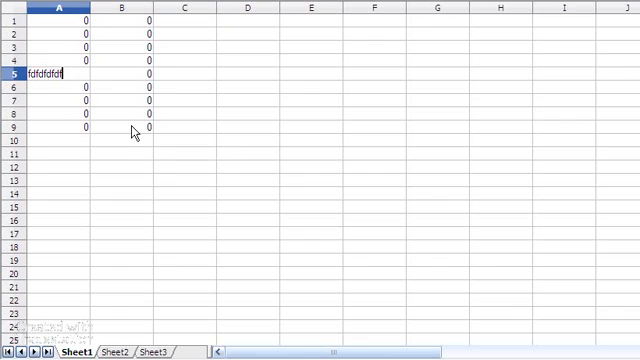
click(118, 128)
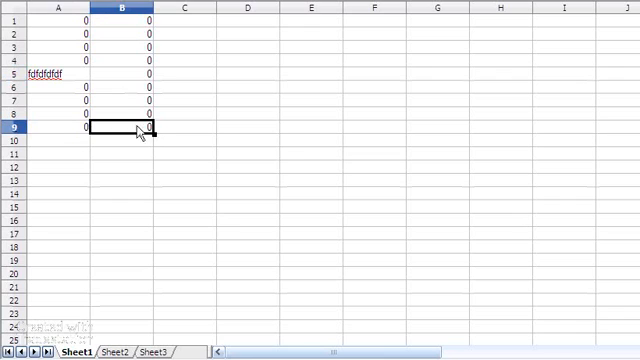
text(gagagag)
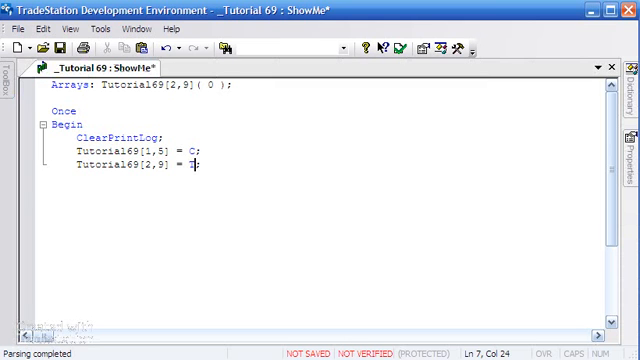
Step: End the T assignment with a semicolon and write For Value1 = 1 to 2 Begin
text(;)
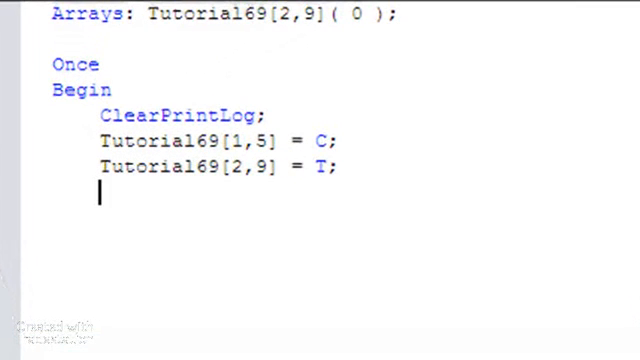
text(For)
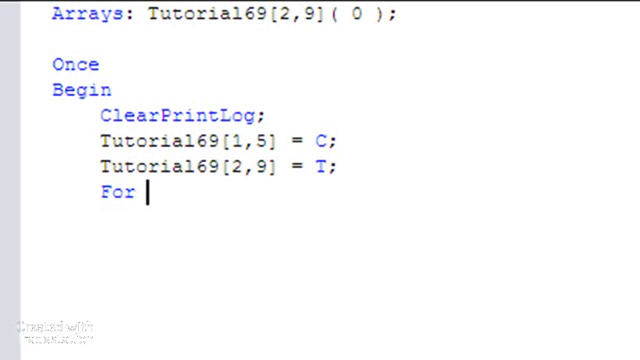
text(Value1 =)
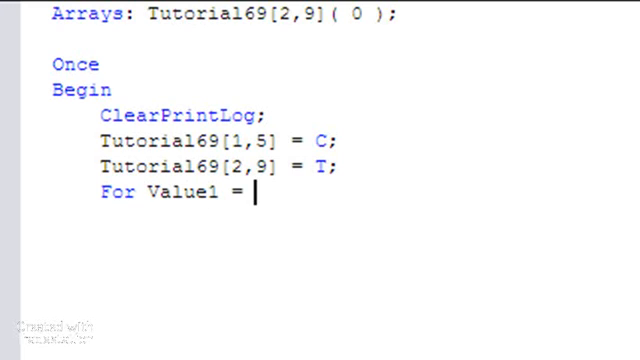
text(1 to 2)
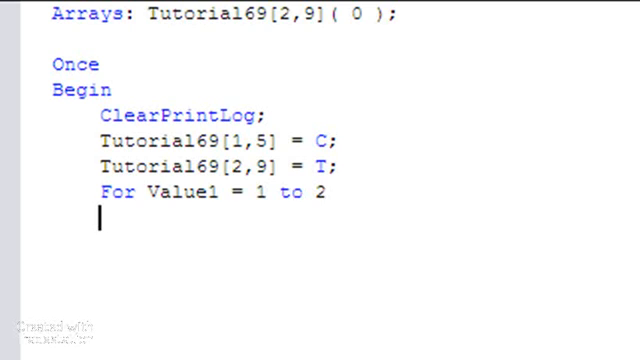
text(Begin)
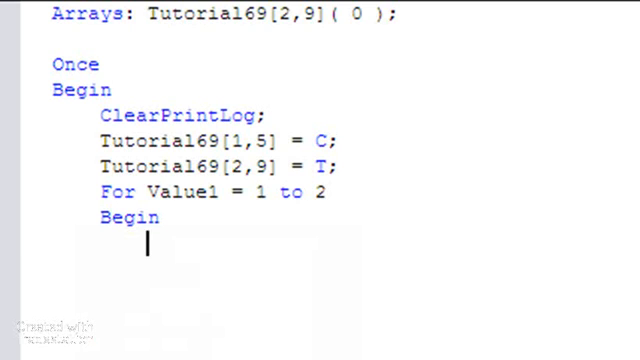
Step: Write the inner loop For Value2 = 1 to 9 Begin, correcting the mistyped limit
text(For)
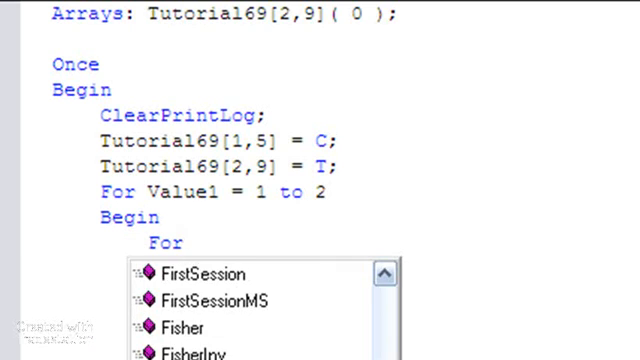
text(Value2 = 1)
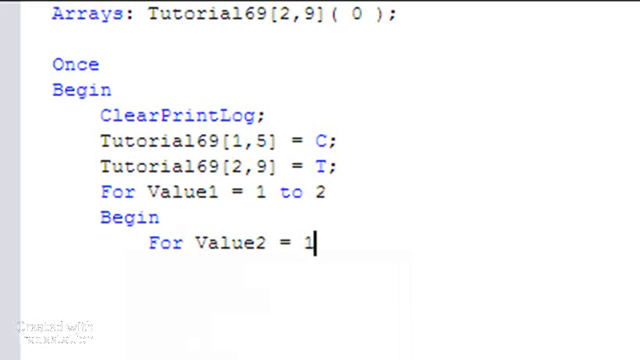
text(to 0)
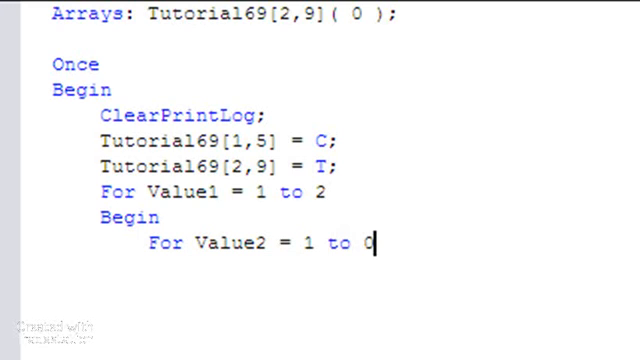
key(Backspace)
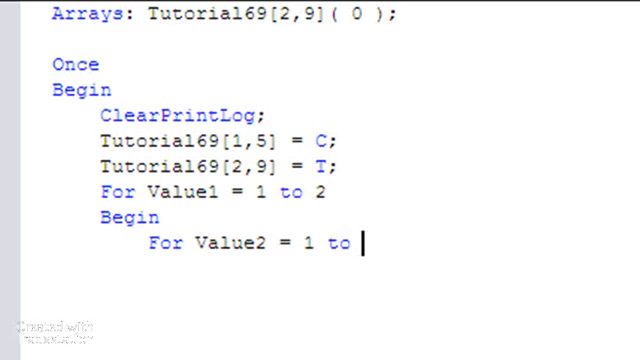
text(9)
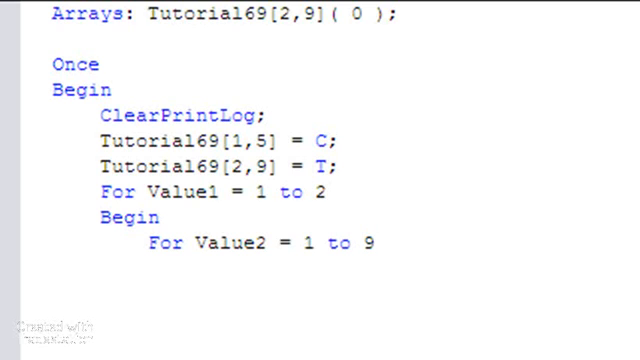
text(Begin)
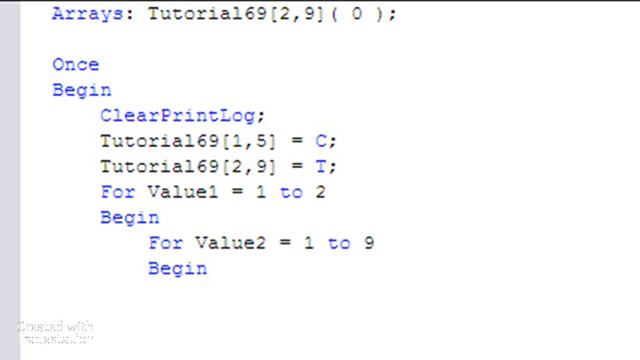
Step: Write the Print statement's label "Tutorial69[ ", Value1, separator, Value2 and " ]"
text(Print)
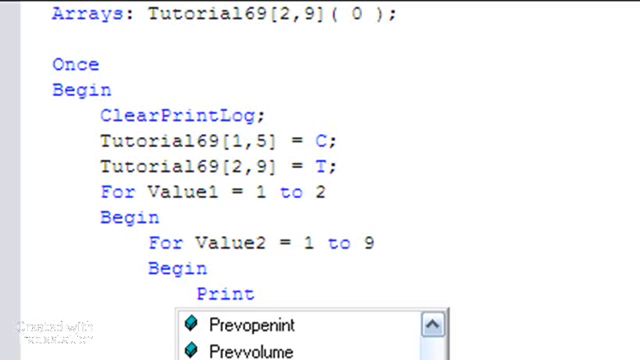
text((")
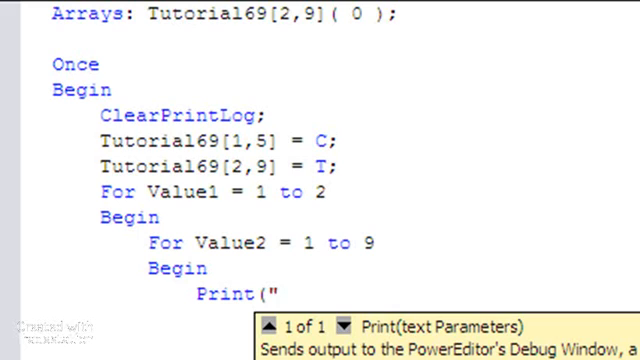
text(T)
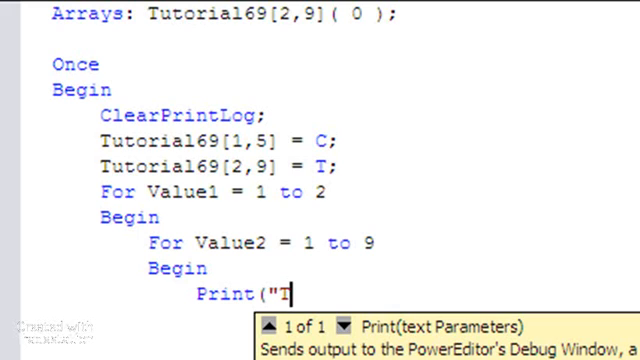
text(utor)
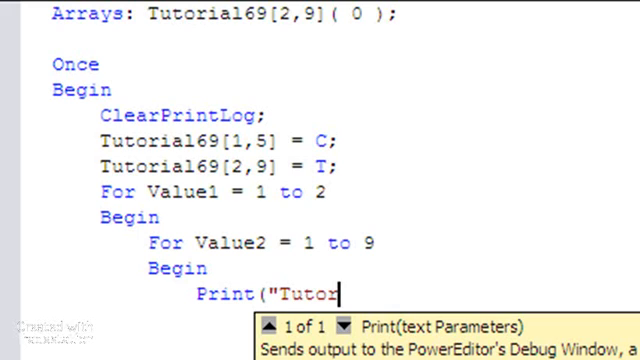
text(ial69)
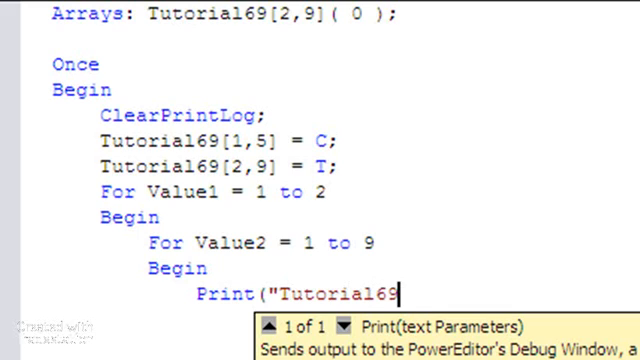
text([)
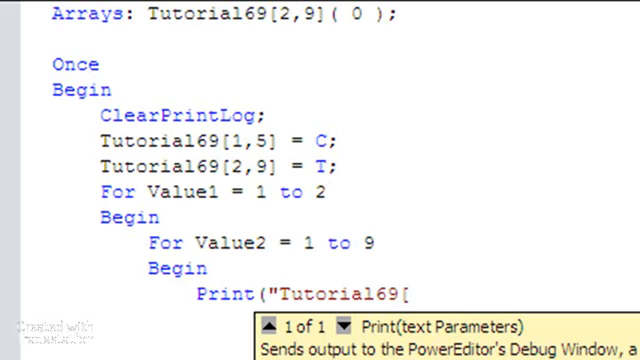
text(",)
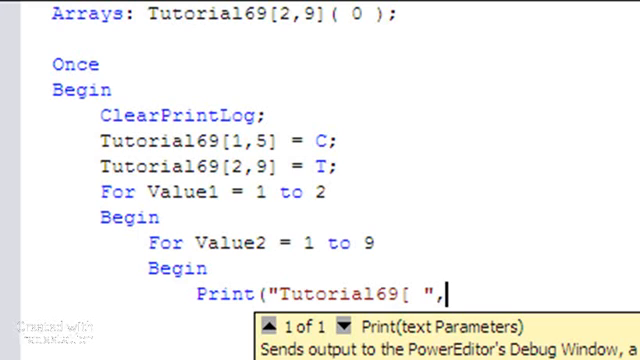
text(Value1)
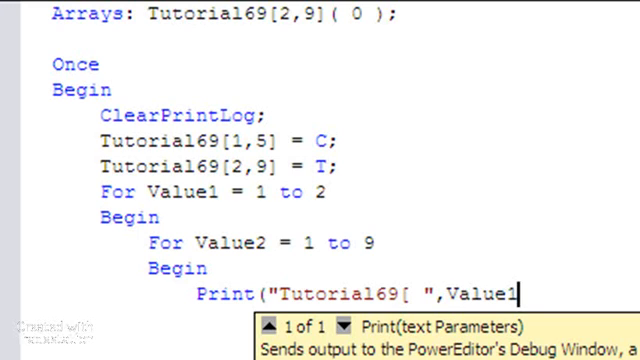
text(,)
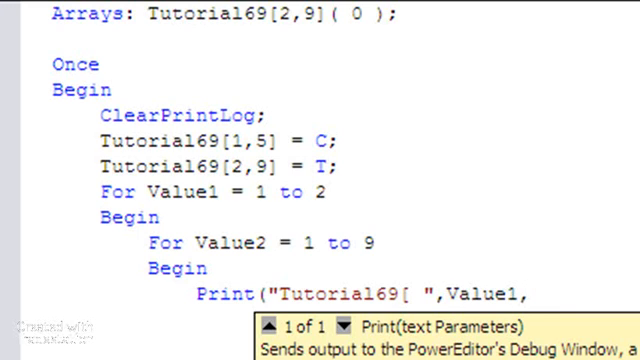
text(," ",Value2)
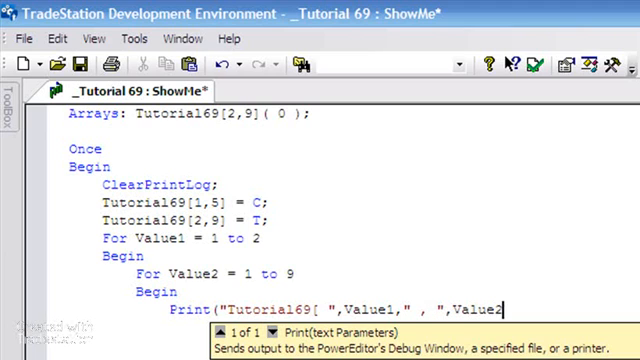
text(,")
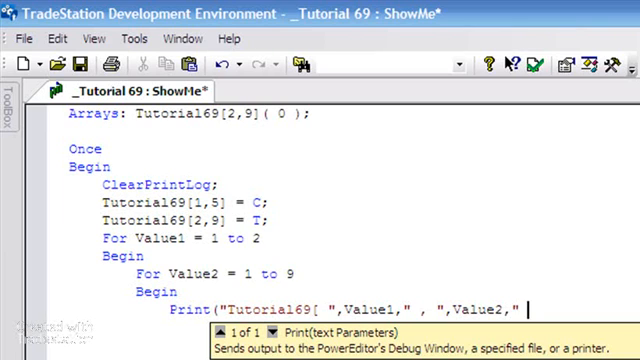
text(]",Tutorial[)
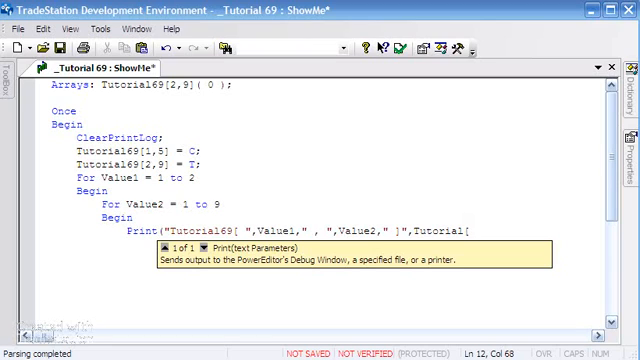
Step: Finish the Print with the element Tutorial69[Value1,Value2] and a closing semicolon
text(Value)
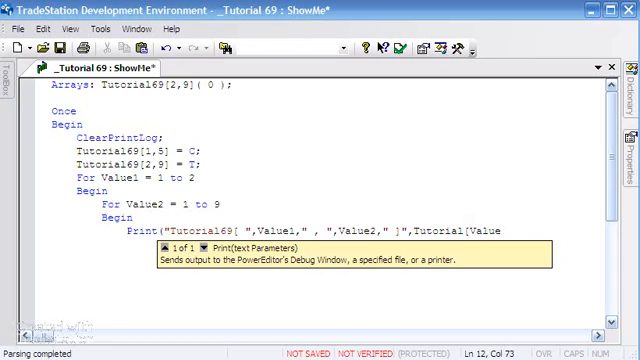
text(1,Value)
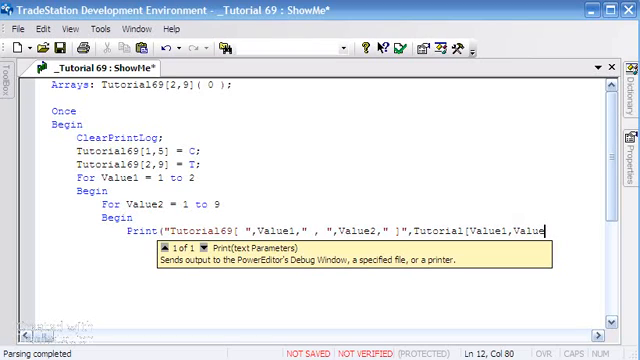
text(2])
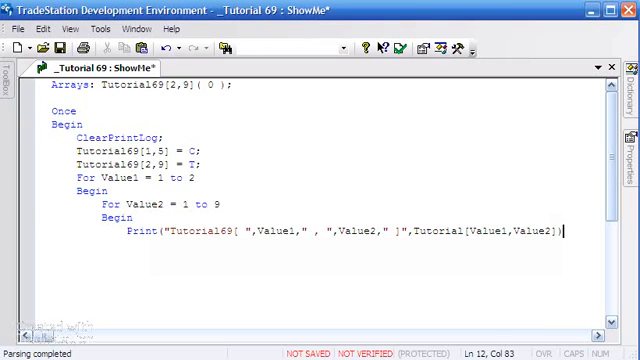
text(;)
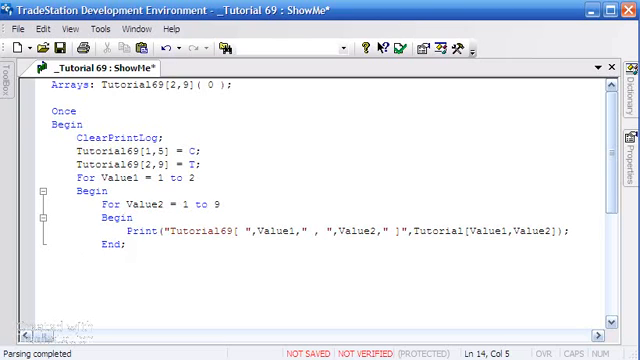
Step: Close both nested For loops with End statements
text(End;)
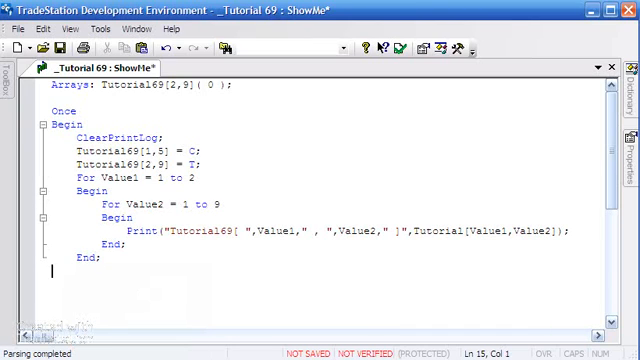
text(End)
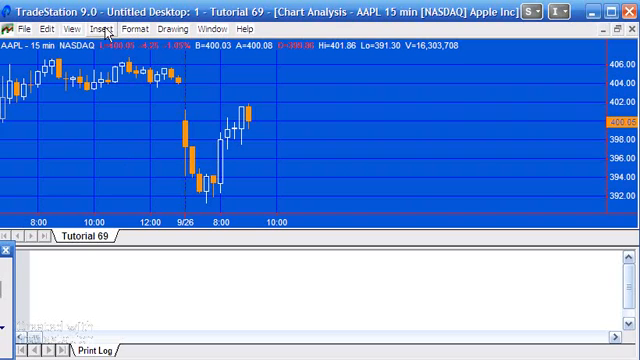
Step: Add the Tutorial 69 ShowMe study to the AAPL chart via Insert > ShowMe
click(100, 28)
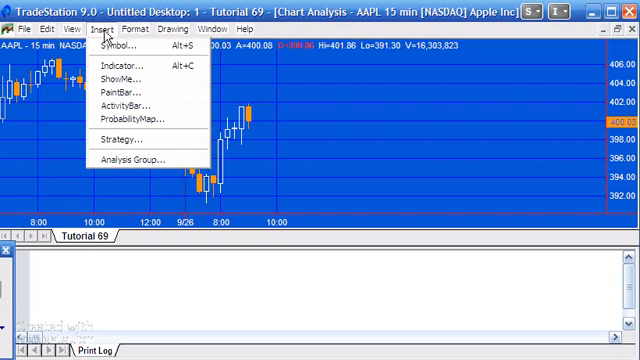
mouse_move(116, 88)
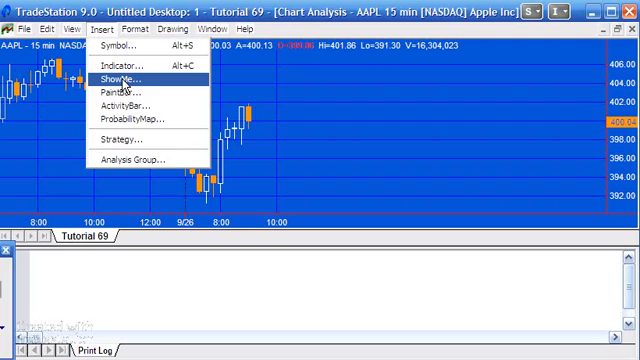
click(120, 76)
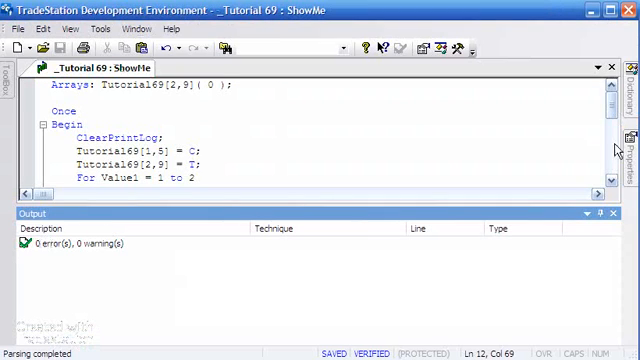
Step: Prefix the Print statement with a "MaxBarsBack " label and start typing Max after it
scroll(down, 3)
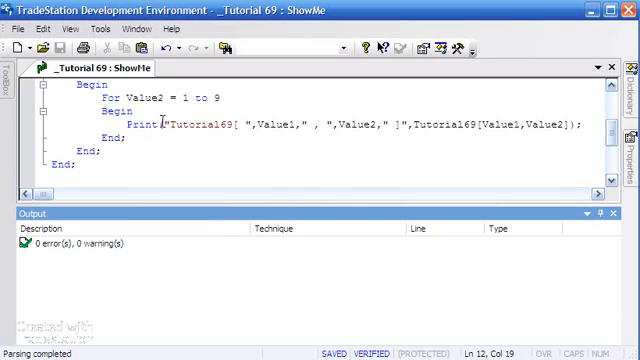
text(MaxBars)
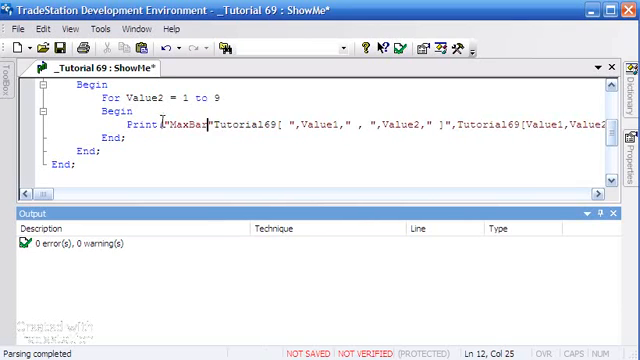
text(Back ",)
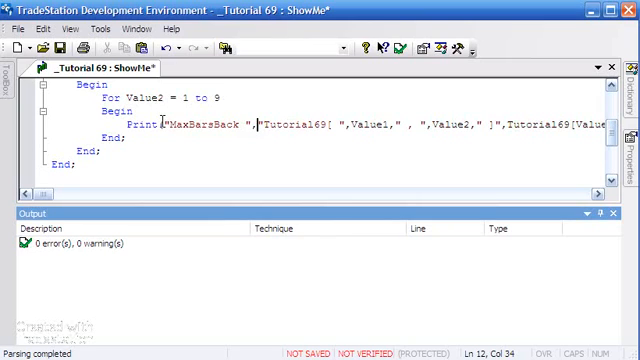
text(Max)
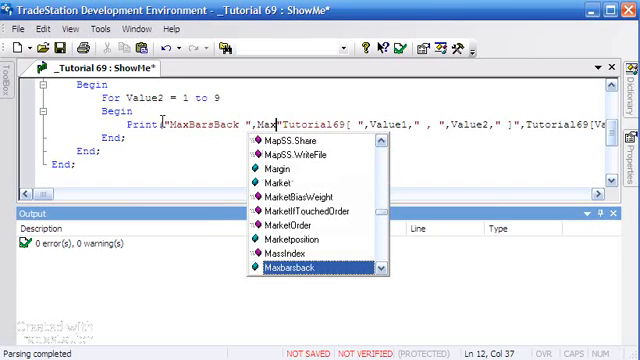